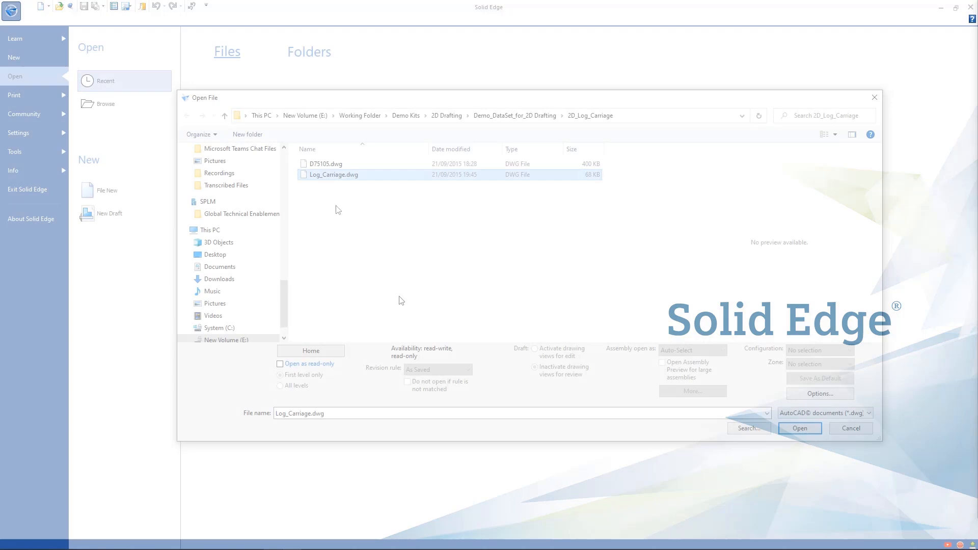
Open Log_Carriage.dwg through the AutoCAD translation wizard with a preview
left_click(867, 413)
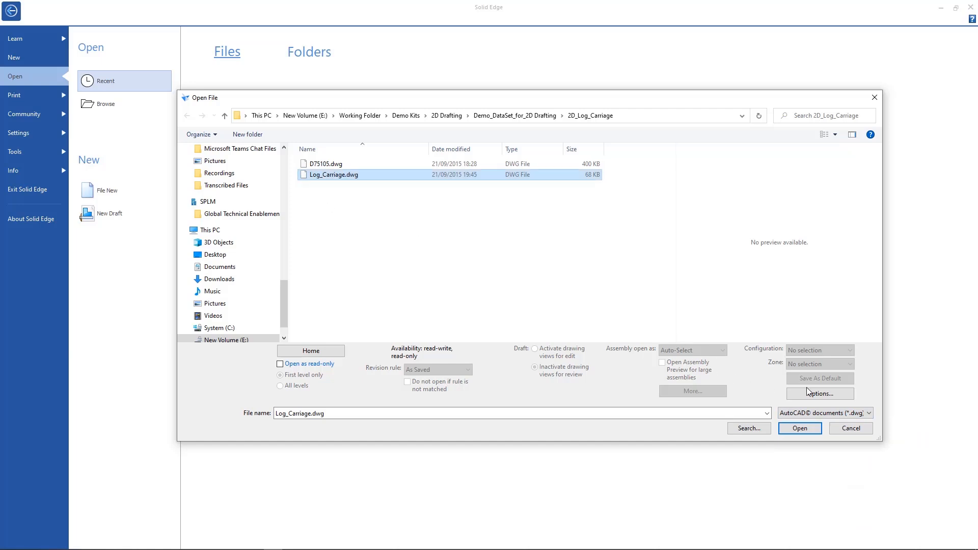
left_click(799, 428)
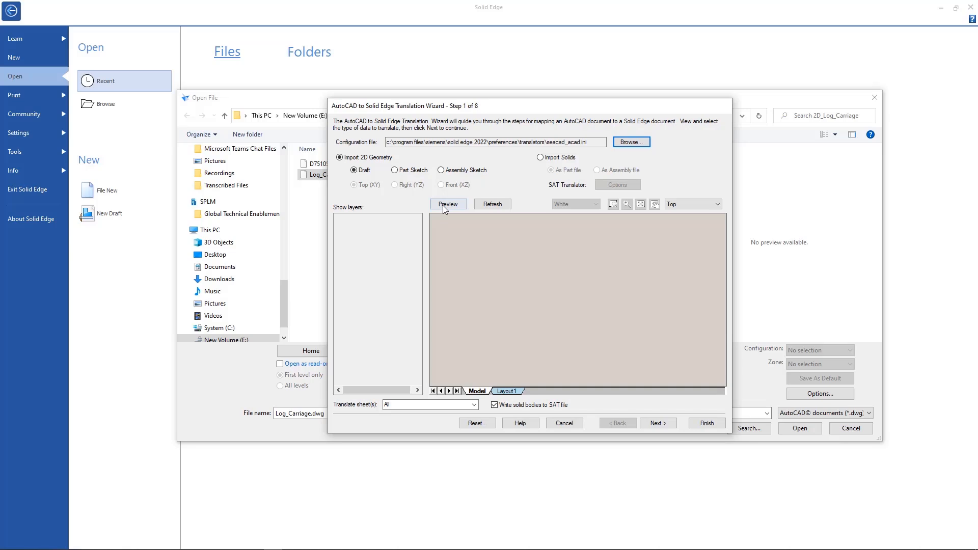
left_click(448, 203)
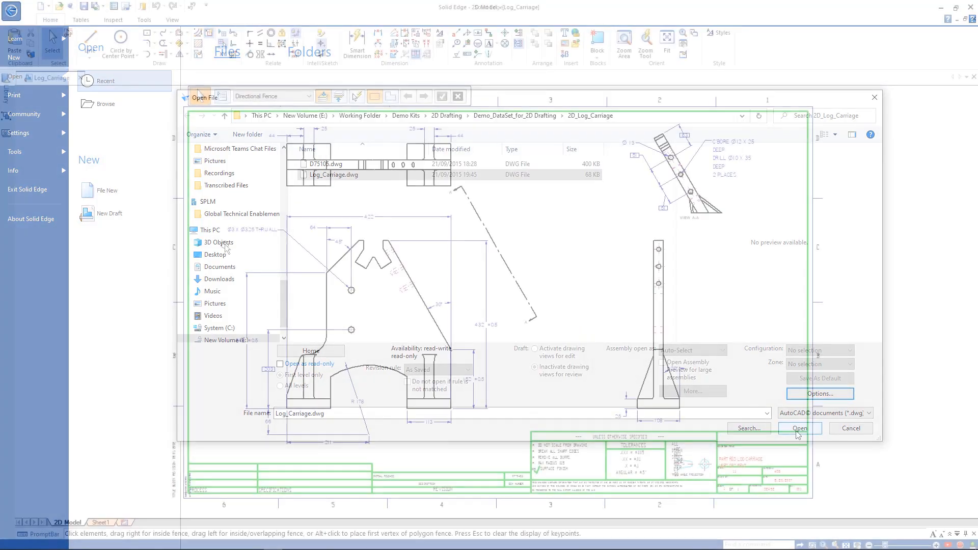
Extend both V-notch slot lines and add the 31 and 102 Smart Dimensions
left_click(800, 428)
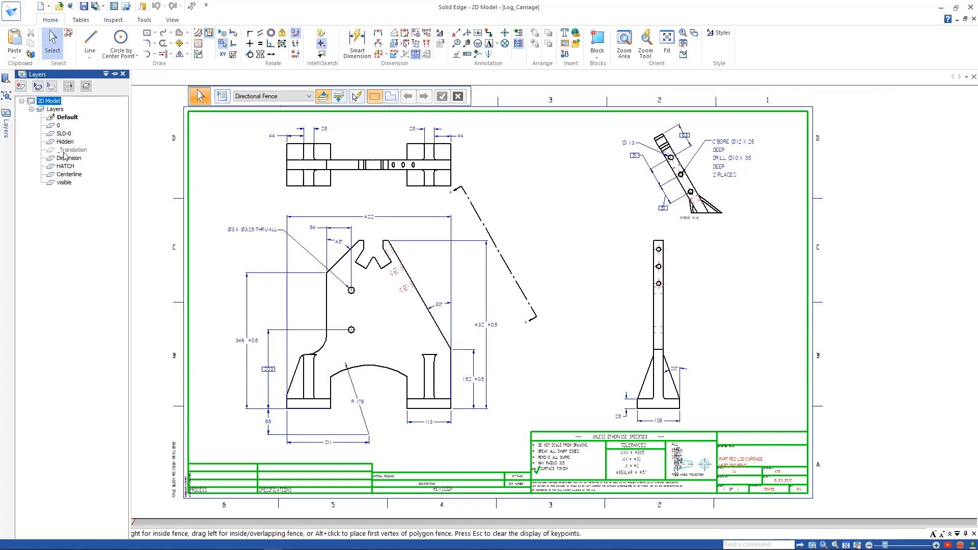
left_click(69, 158)
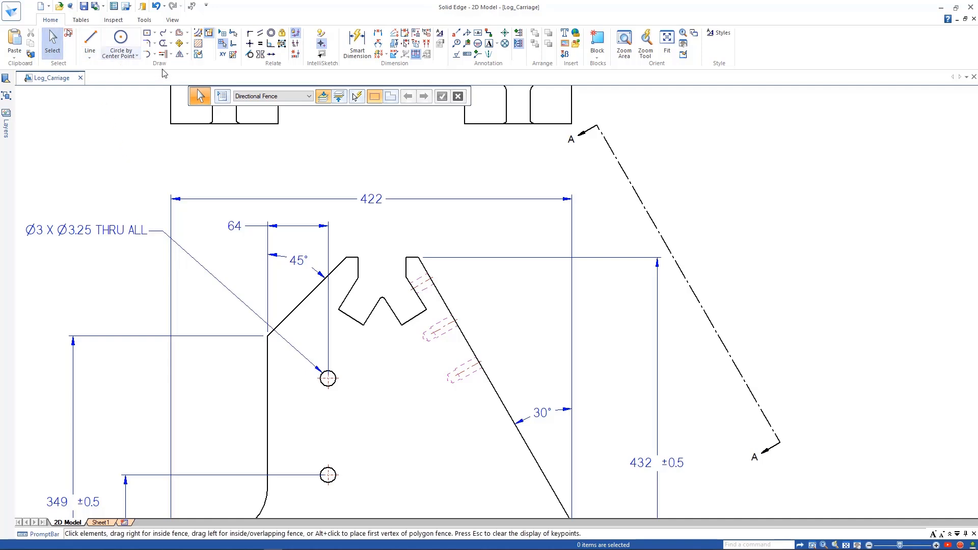
mouse_move(155, 67)
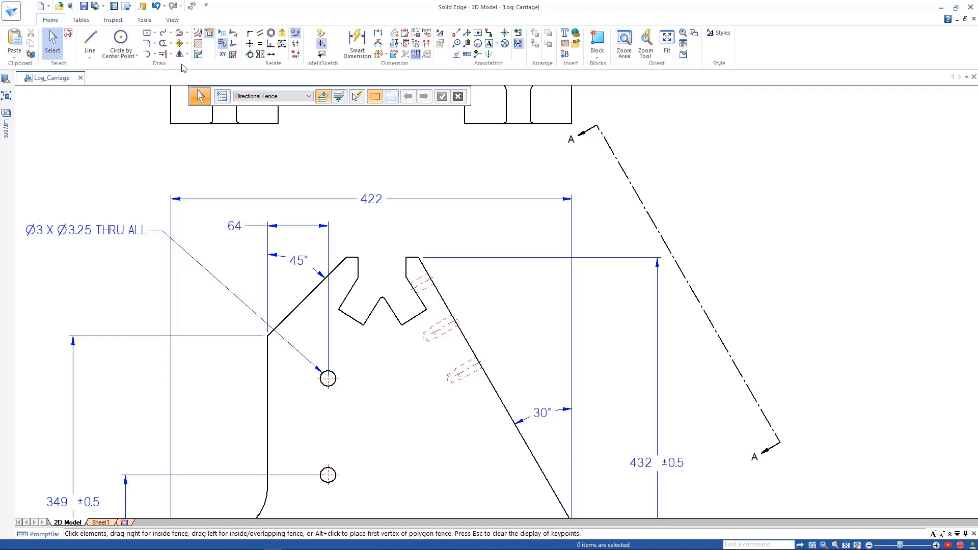
left_click(190, 39)
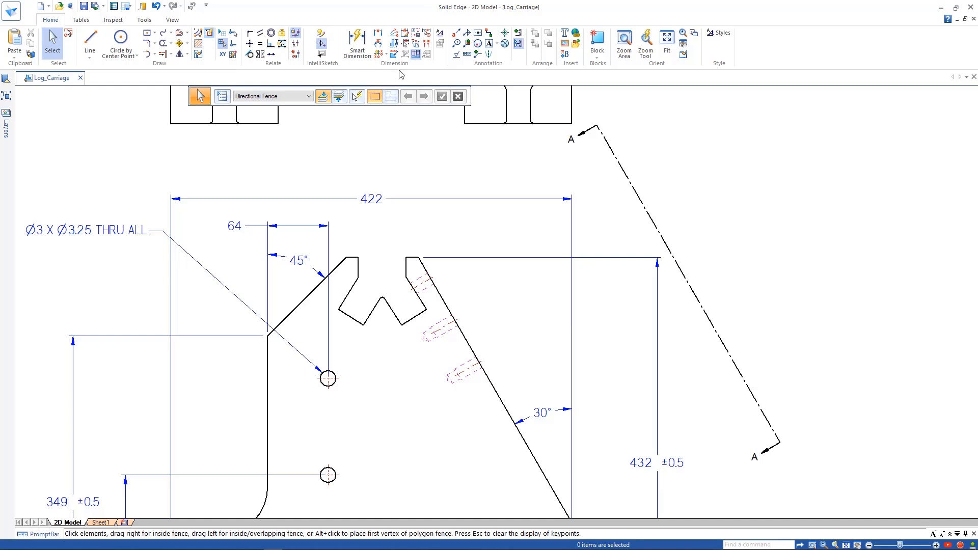
mouse_move(486, 75)
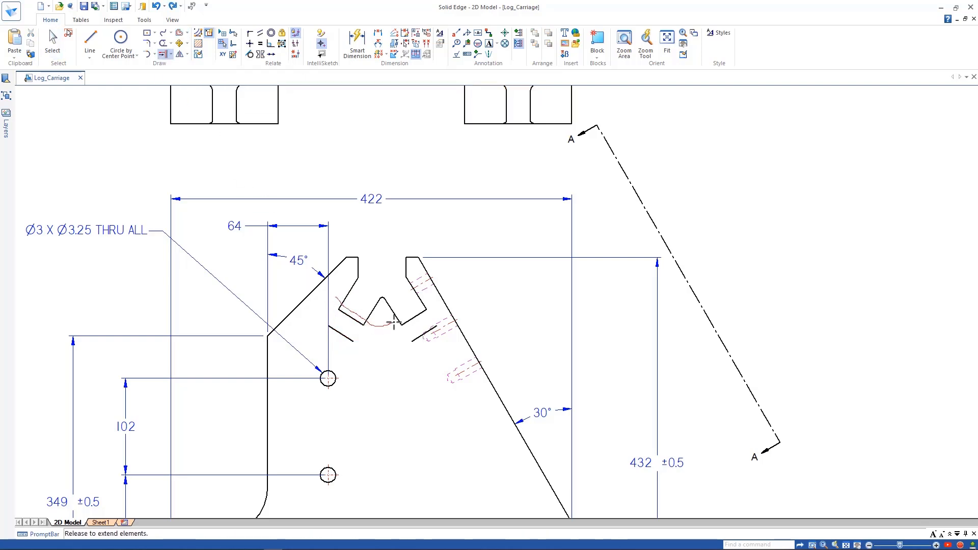
left_click(357, 44)
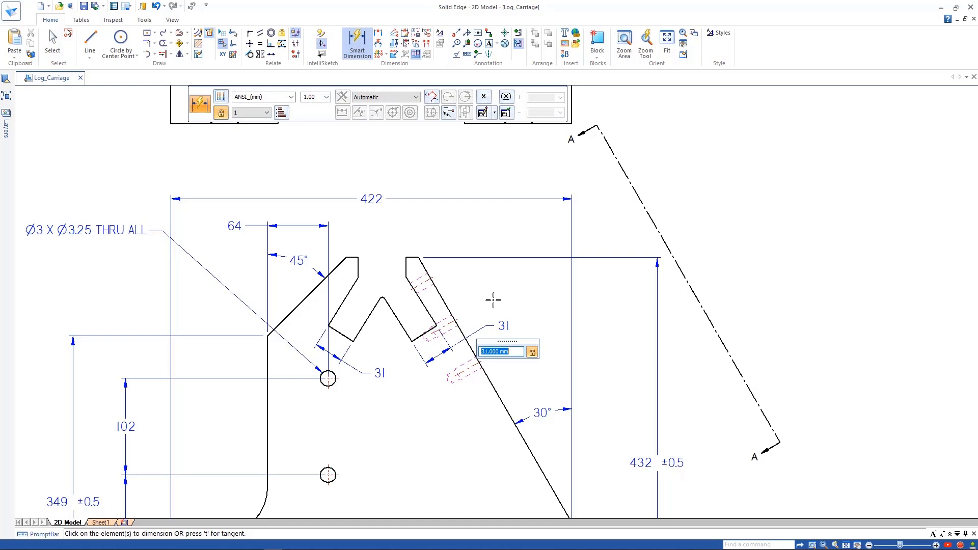
left_click(89, 39)
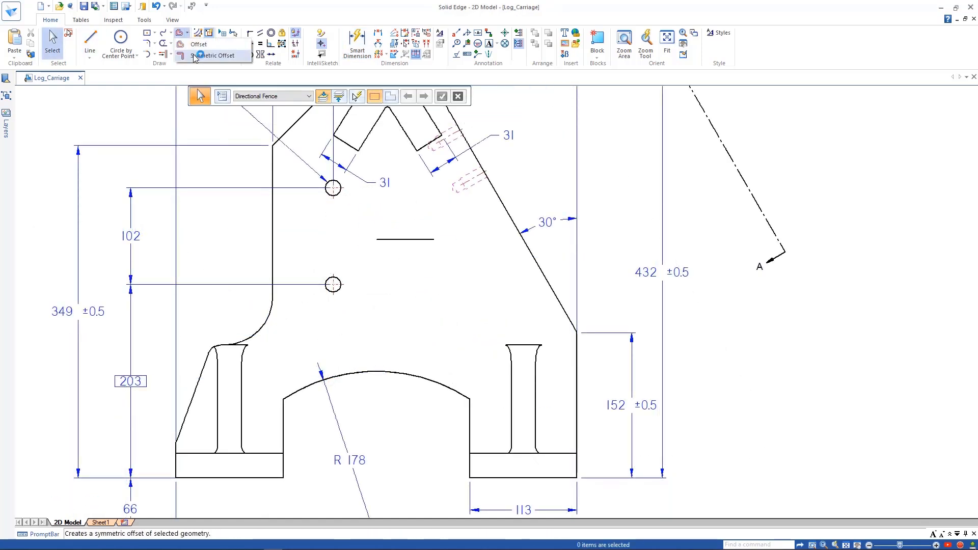
Symmetric-offset the centre line into a 30 mm slot with arc caps
left_click(216, 55)
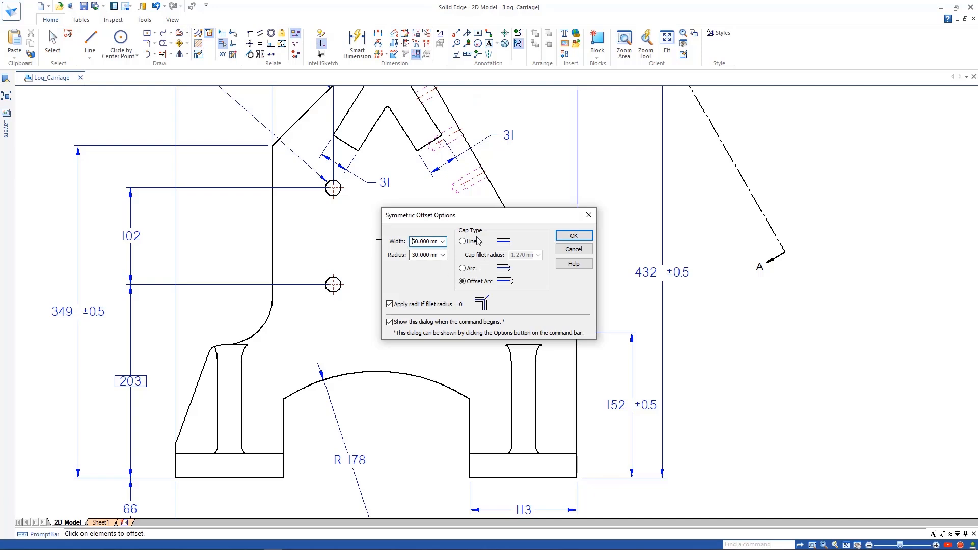
left_click(572, 235)
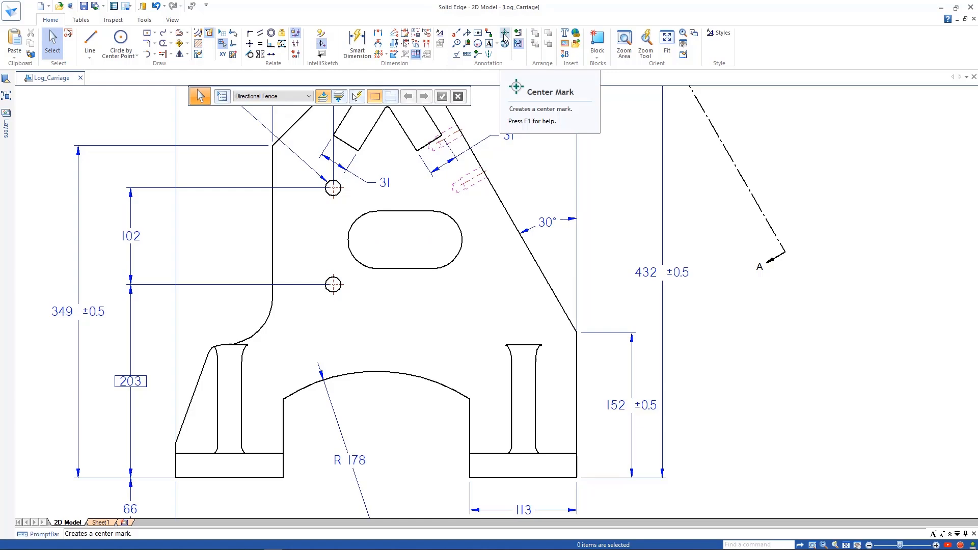
left_click(503, 34)
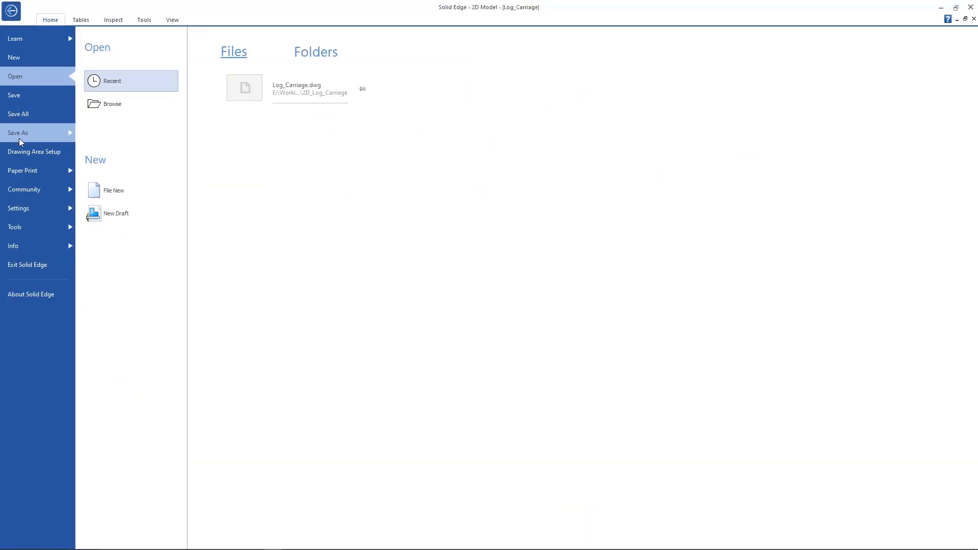
Save the drawing as an AutoCAD DWG named Log_Carriage
left_click(11, 7)
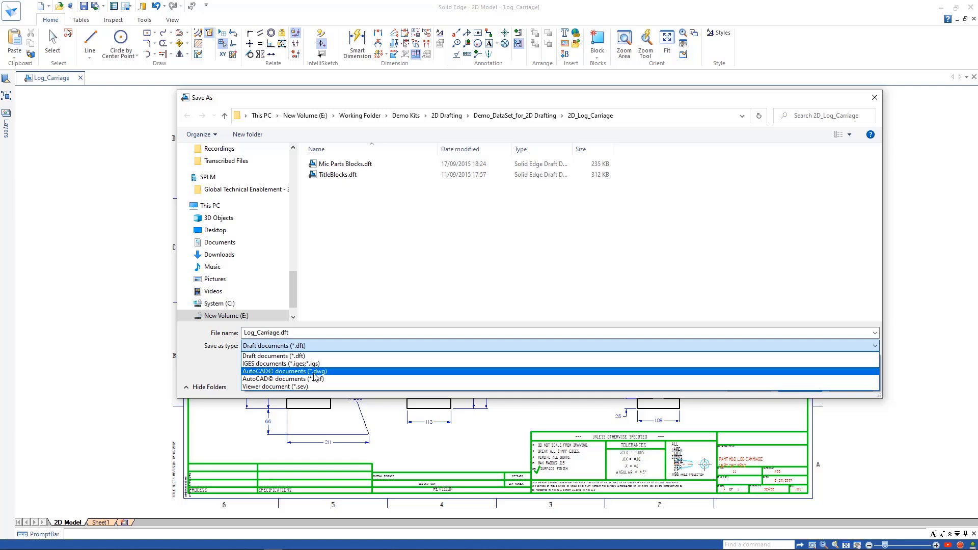
left_click(285, 371)
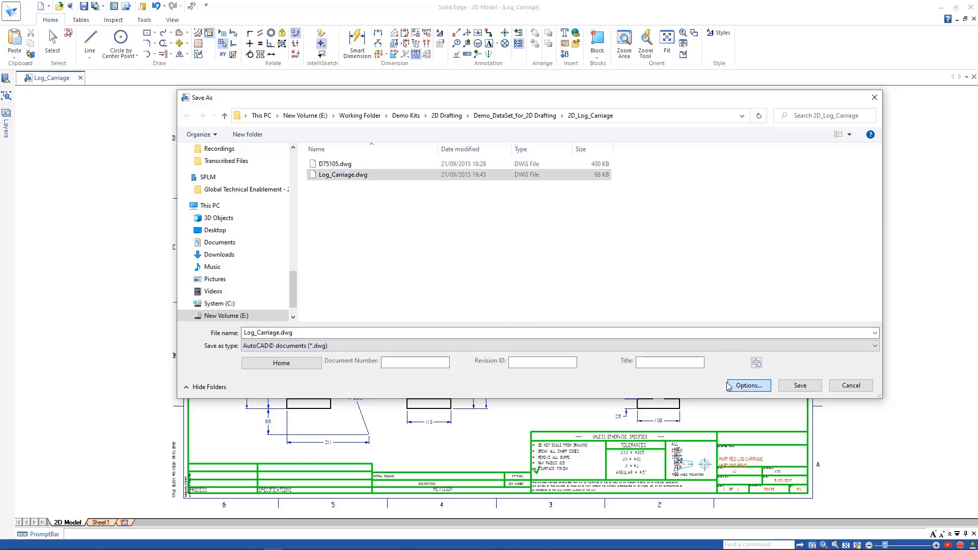
left_click(747, 385)
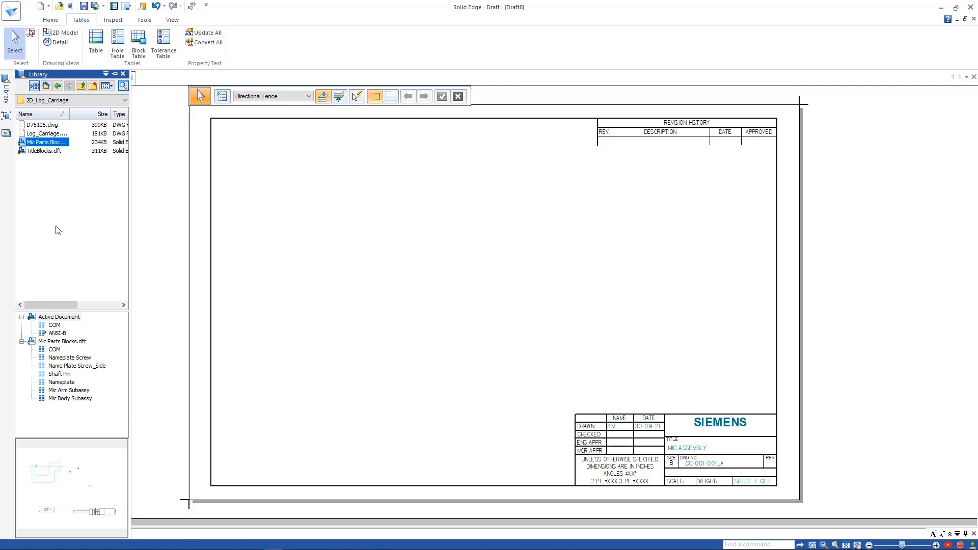
mouse_move(62, 402)
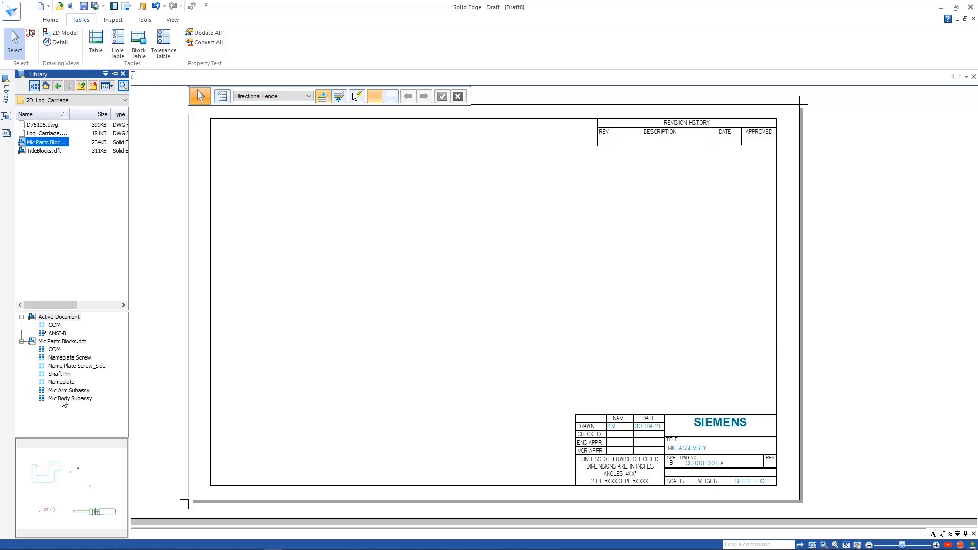
Place the Nameplate block from the library onto the micrometer body
left_click(63, 382)
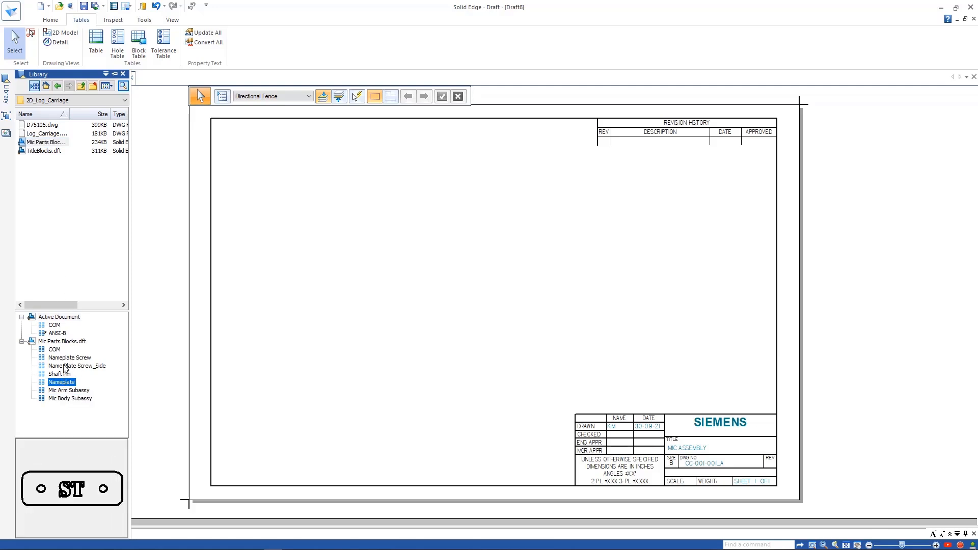
left_click(70, 399)
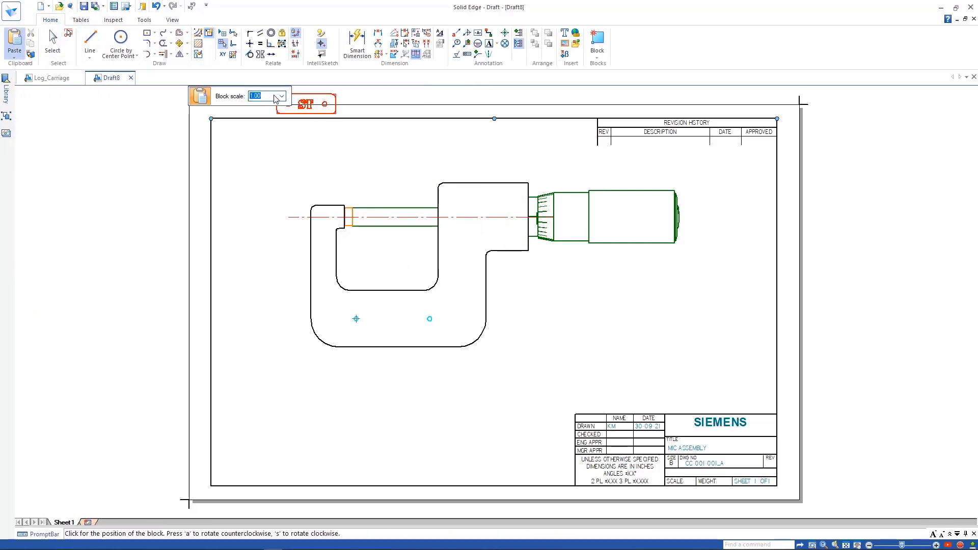
left_click(391, 319)
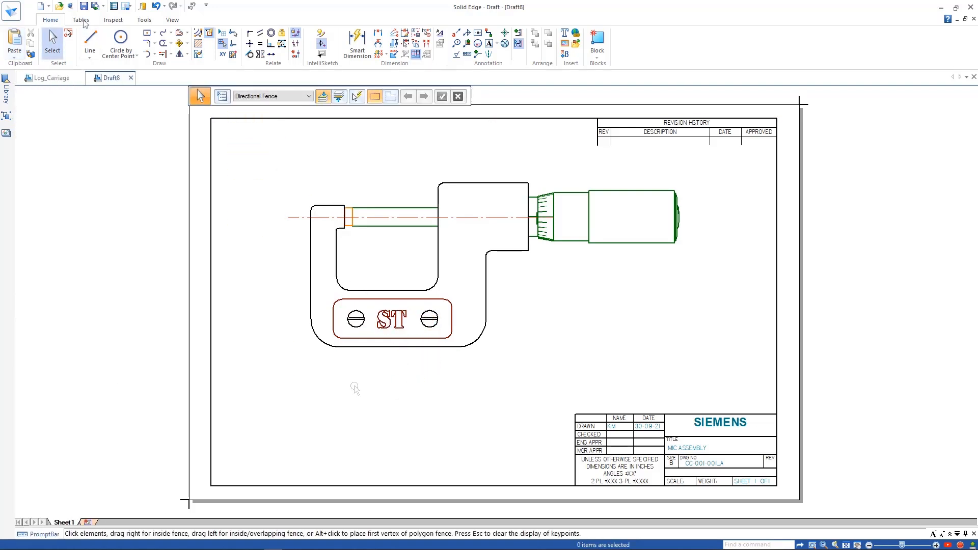
Create a Block Table of the micrometer blocks with adjusted columns
left_click(79, 19)
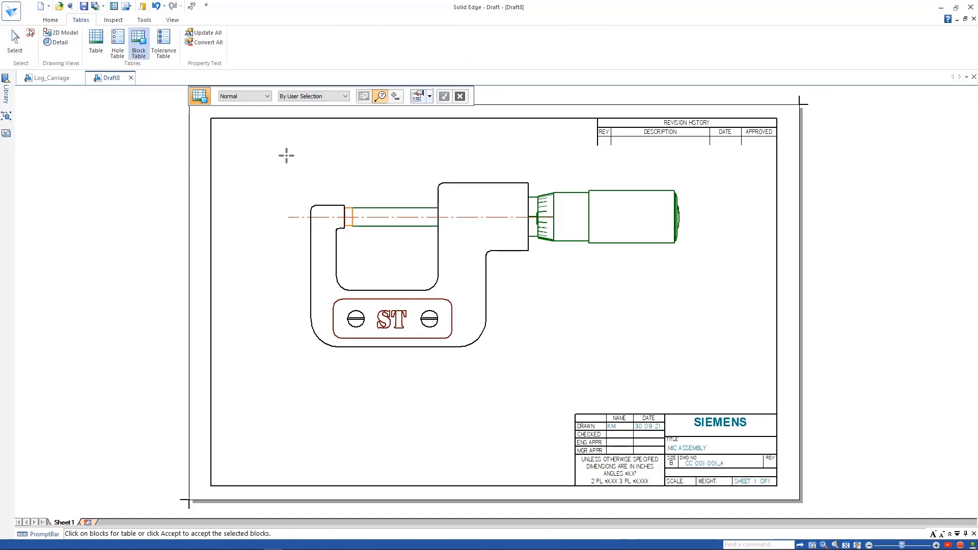
mouse_move(361, 191)
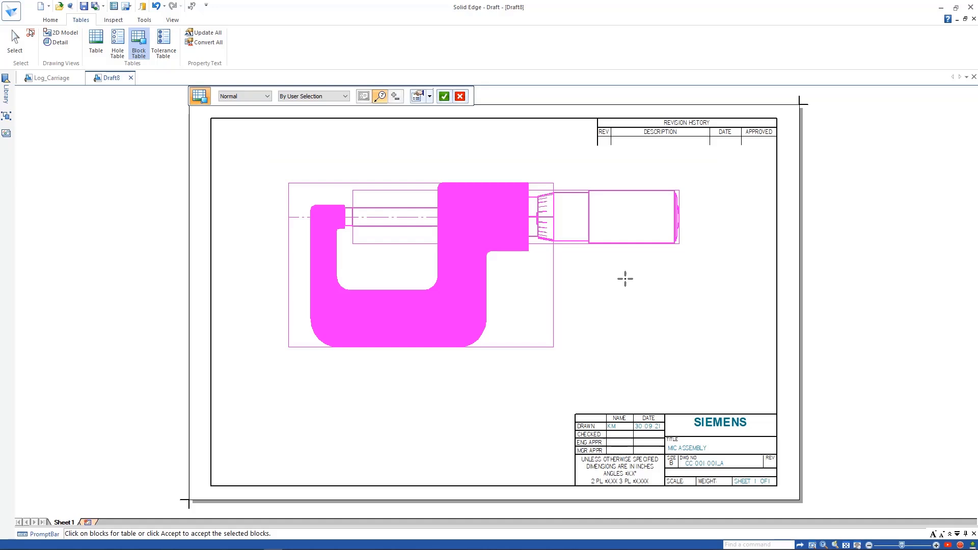
left_click(417, 96)
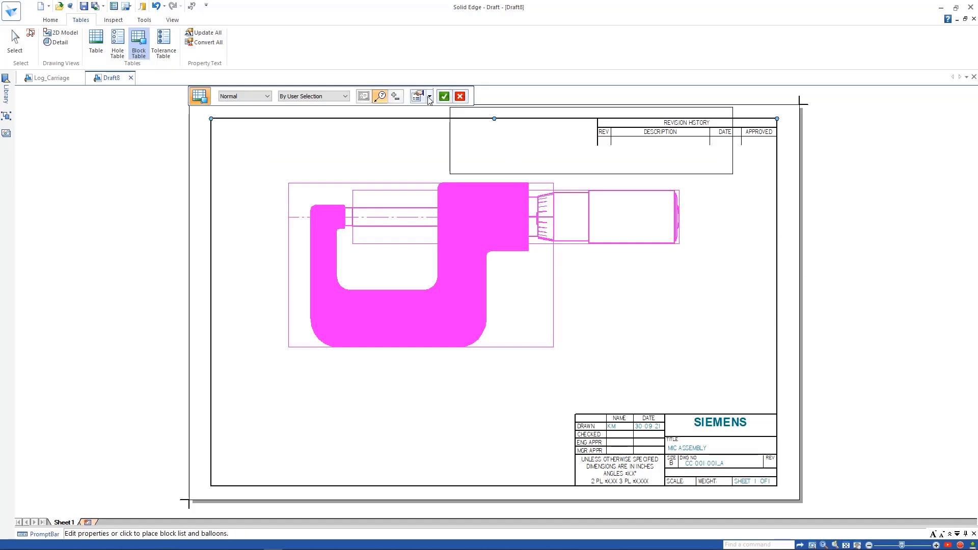
left_click(416, 96)
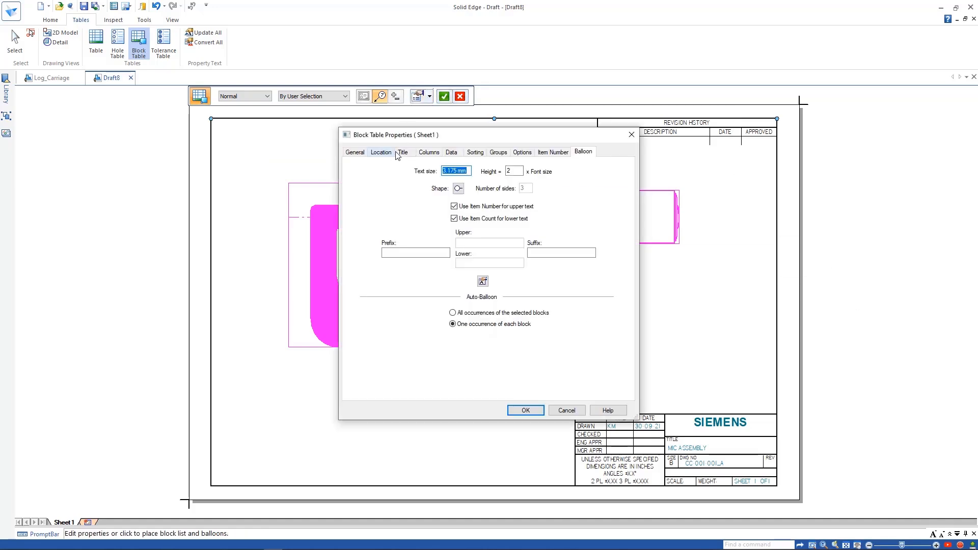
left_click(429, 152)
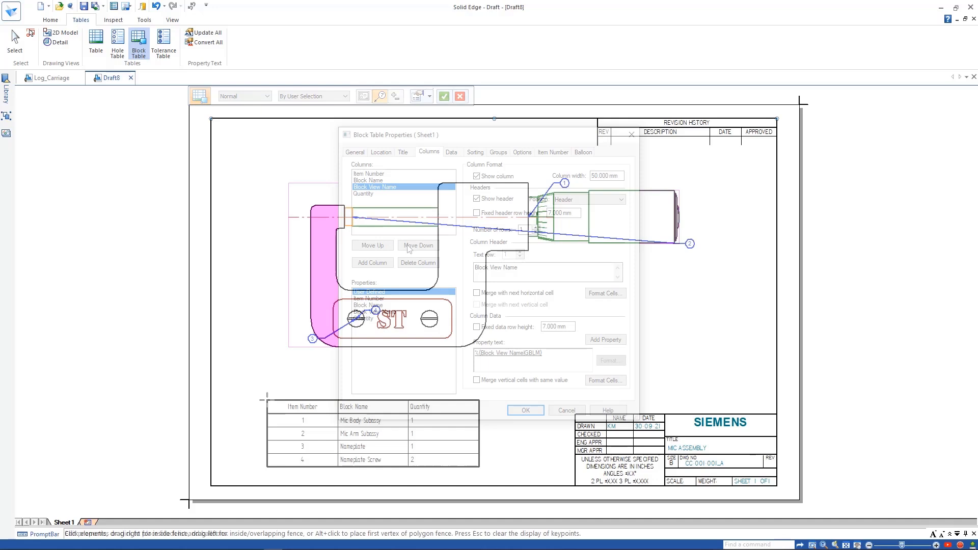
left_click(523, 410)
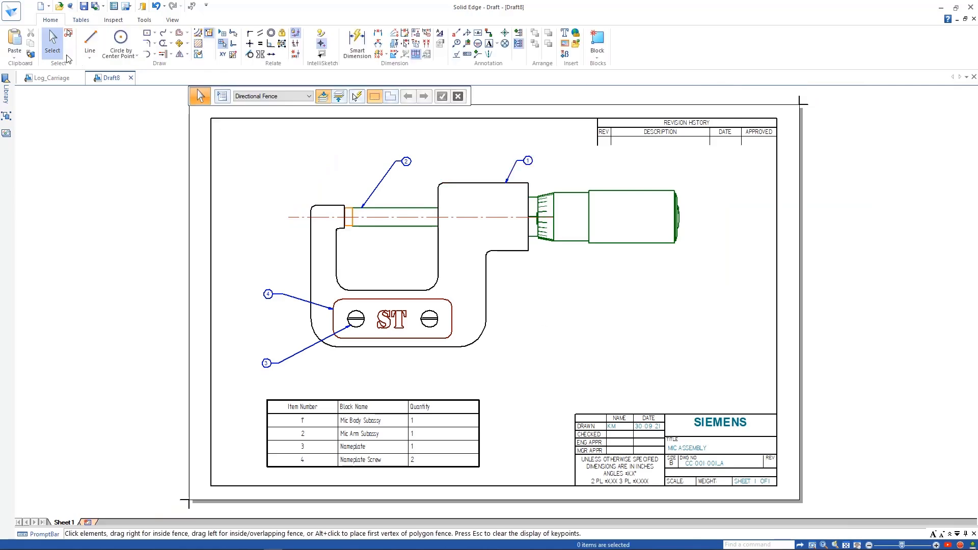
mouse_move(115, 367)
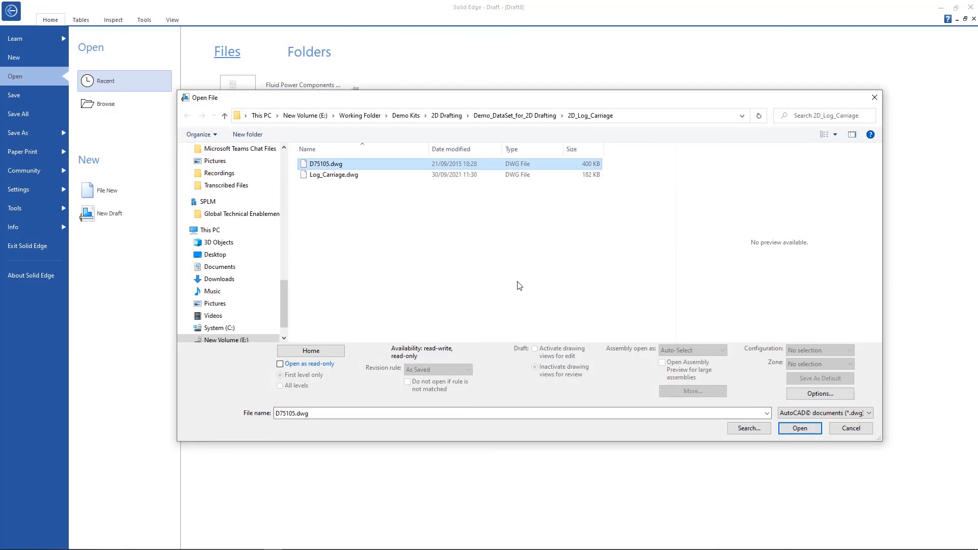
Cancel the Open File dialog to return to the recent-files start screen
left_click(850, 428)
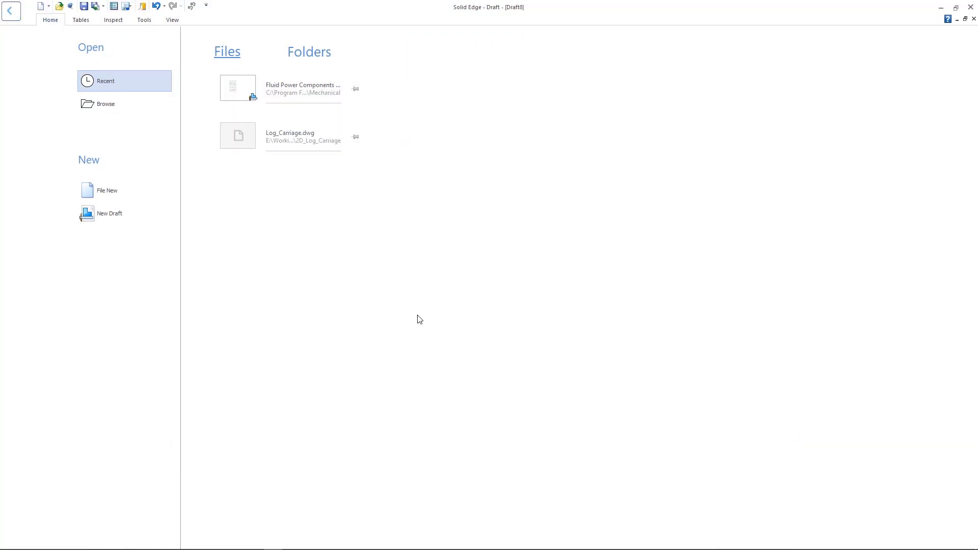